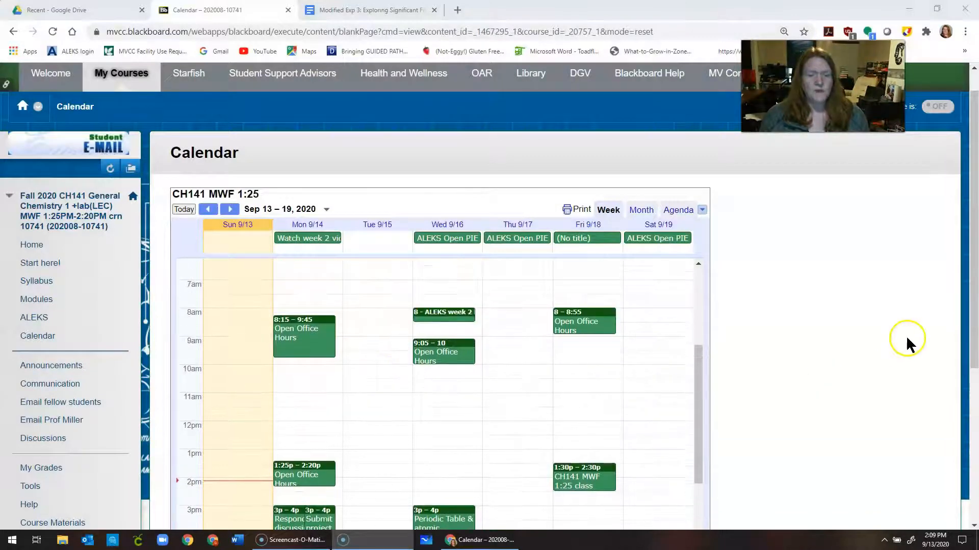
Open the CH141 syllabus in Google Docs, showing the Module 1 schedule
scroll(down, 3)
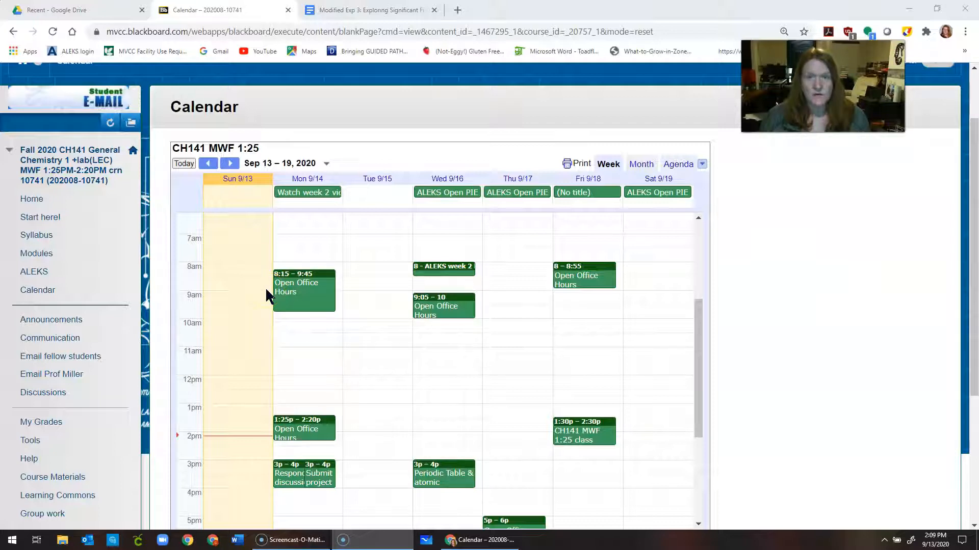
mouse_move(833, 296)
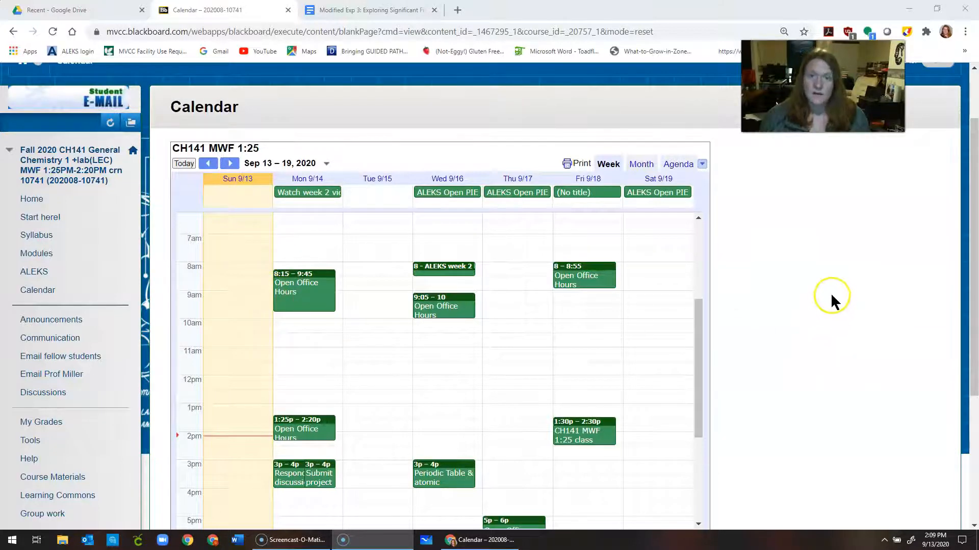
mouse_move(835, 300)
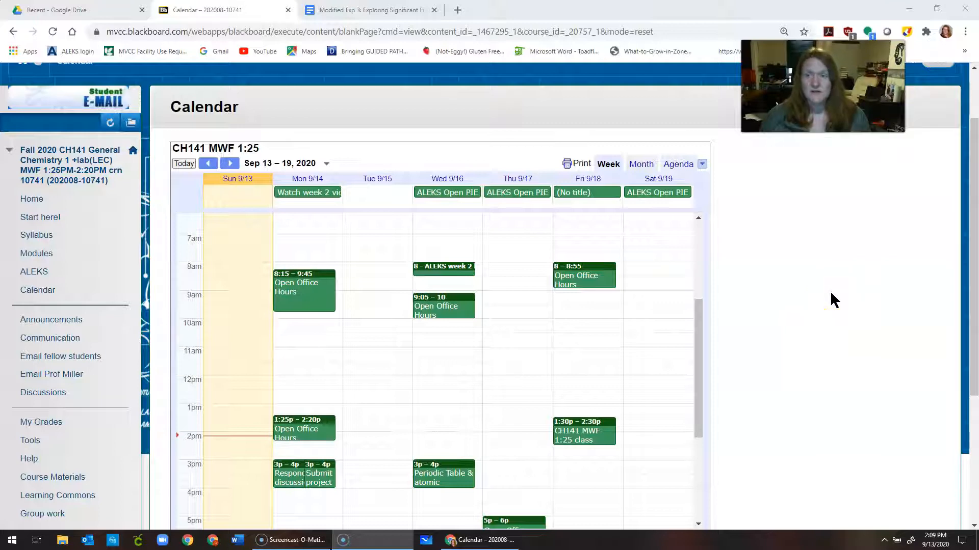
mouse_move(834, 298)
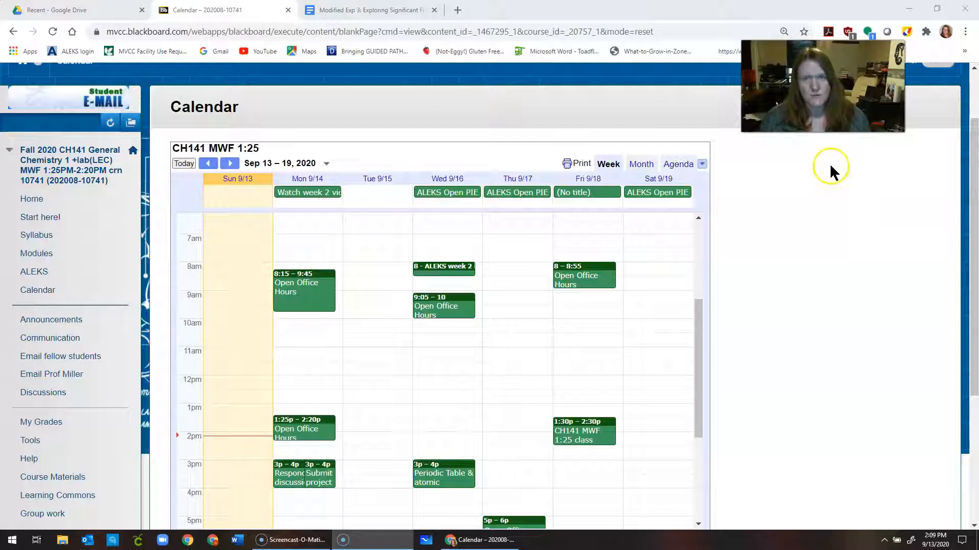
mouse_move(830, 168)
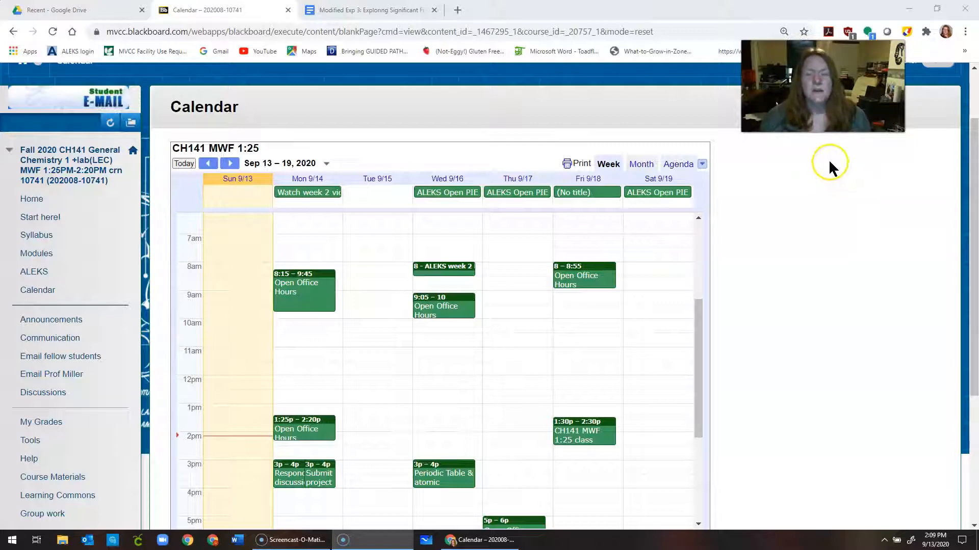
mouse_move(827, 144)
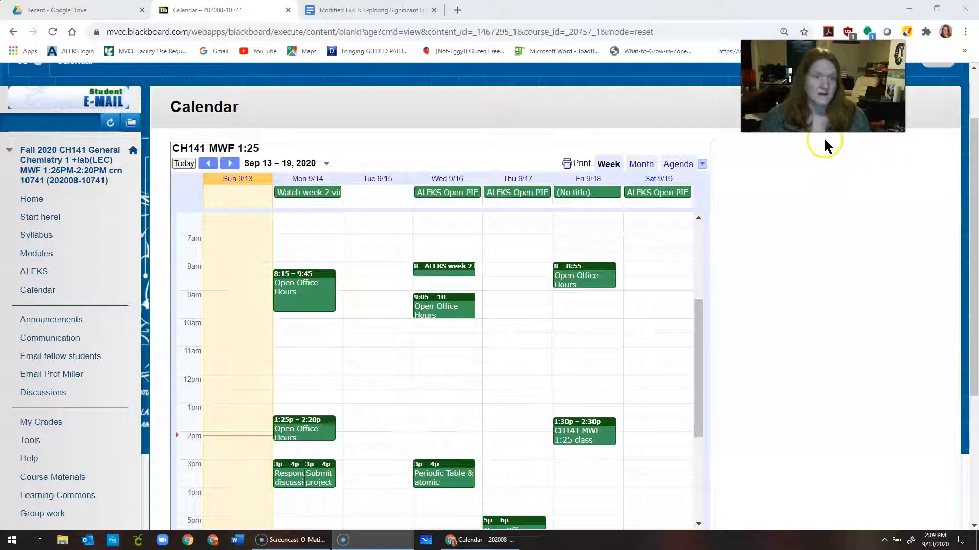
mouse_move(364, 178)
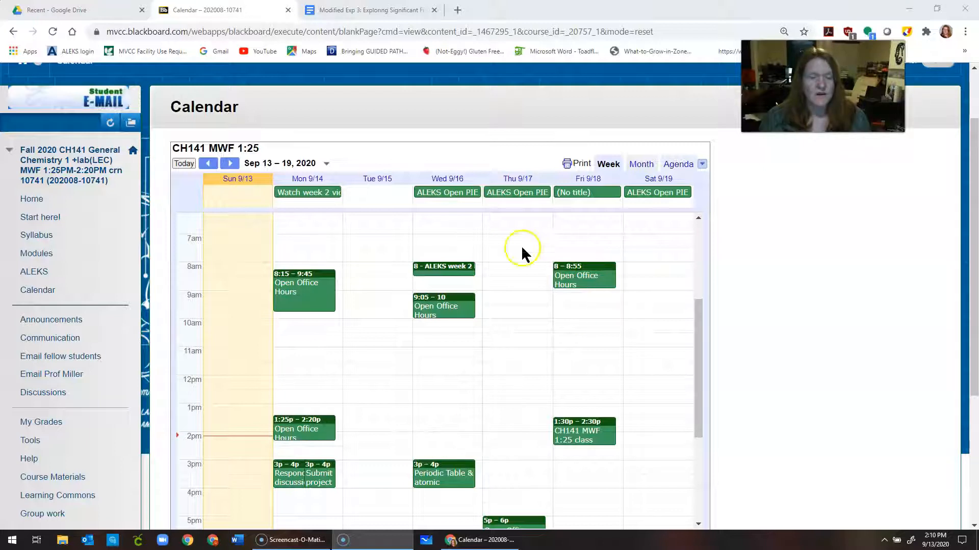
mouse_move(436, 273)
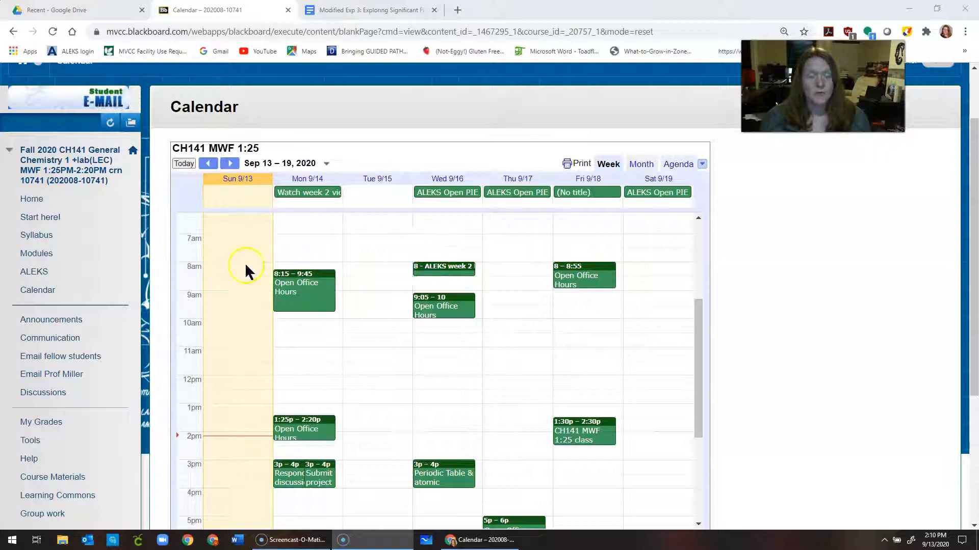
mouse_move(342, 275)
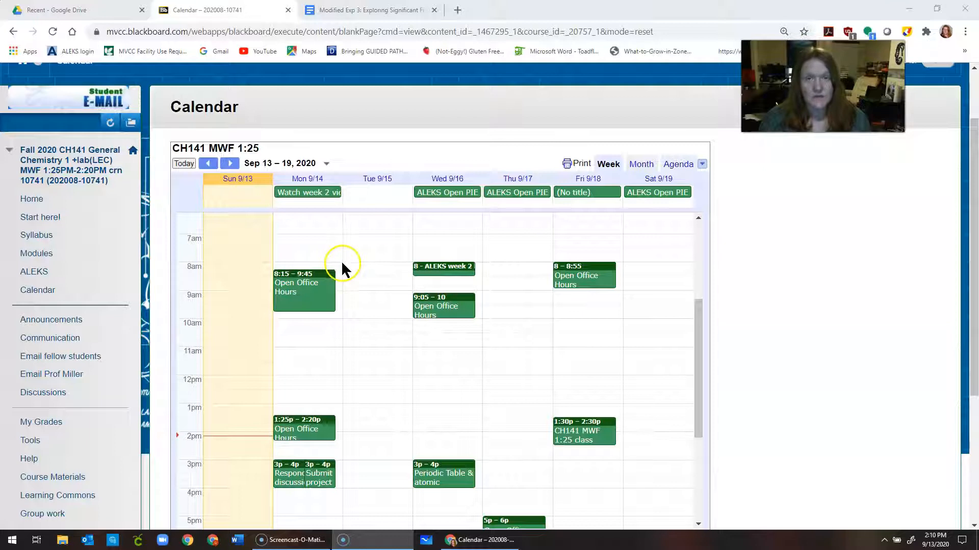
mouse_move(717, 334)
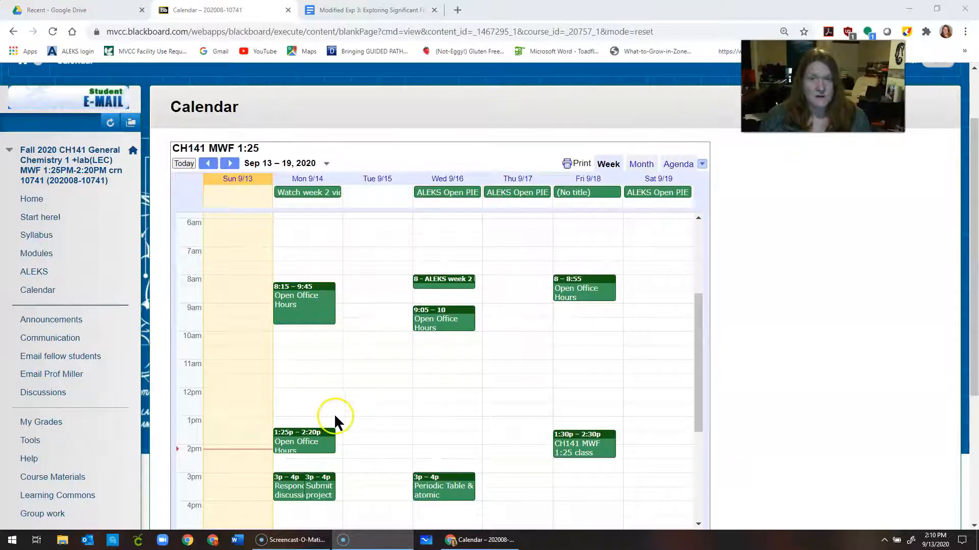
mouse_move(271, 390)
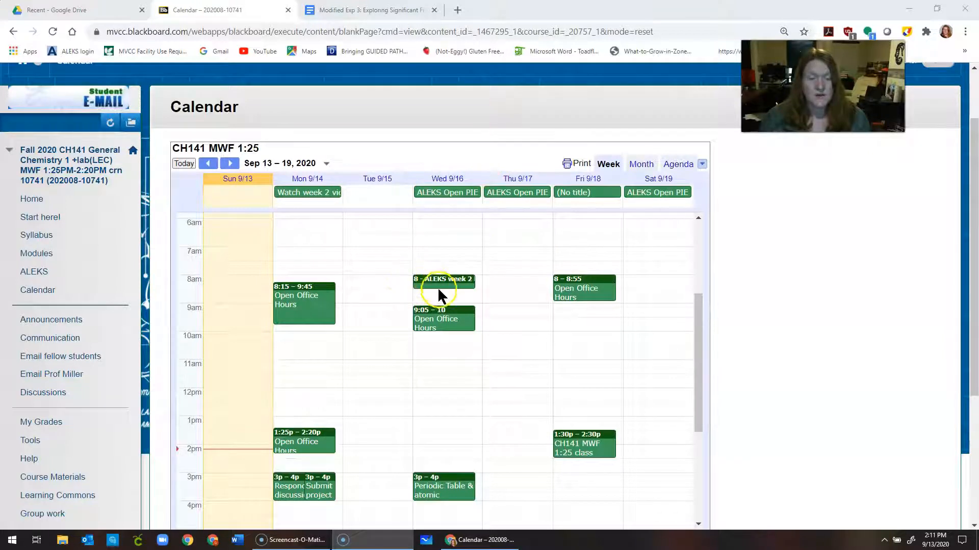
mouse_move(384, 493)
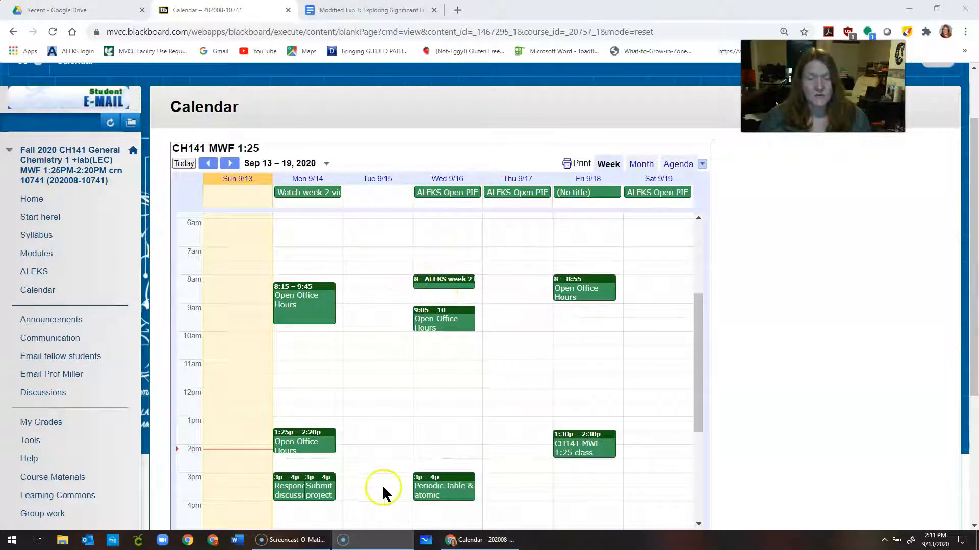
mouse_move(609, 379)
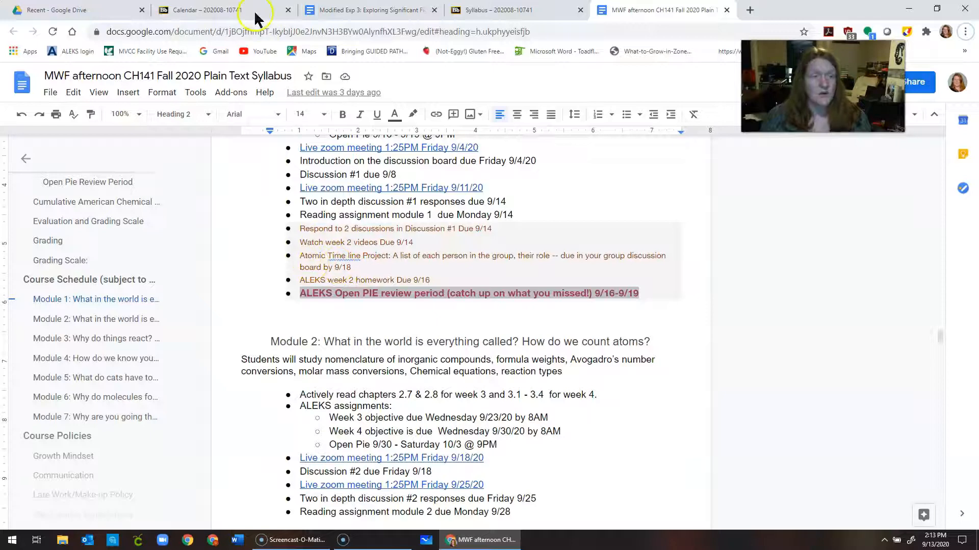
Return to the Blackboard course calendar tab showing the Sep 13–19 week
click(206, 10)
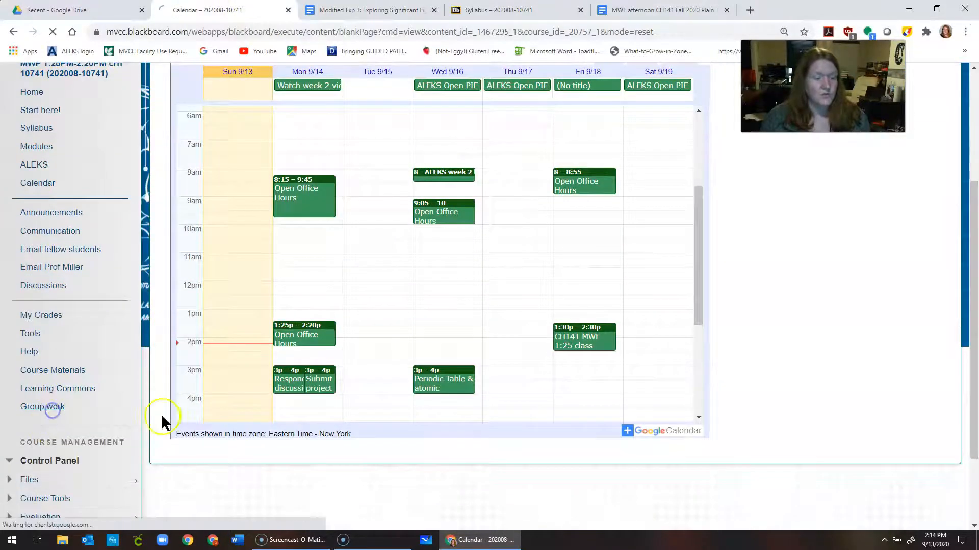
Open the 'module 1 groups 1' group and its discussion board, then reopen the group page
click(42, 406)
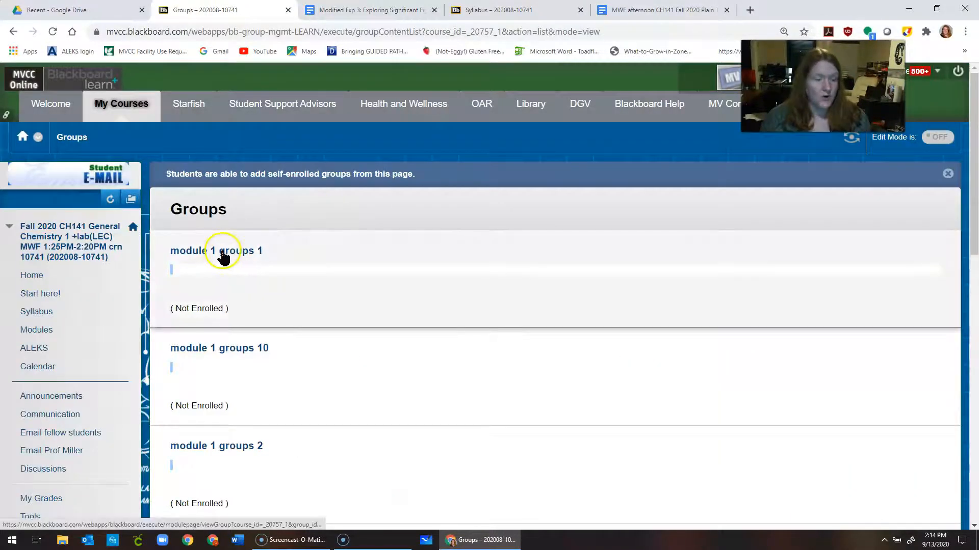
click(216, 250)
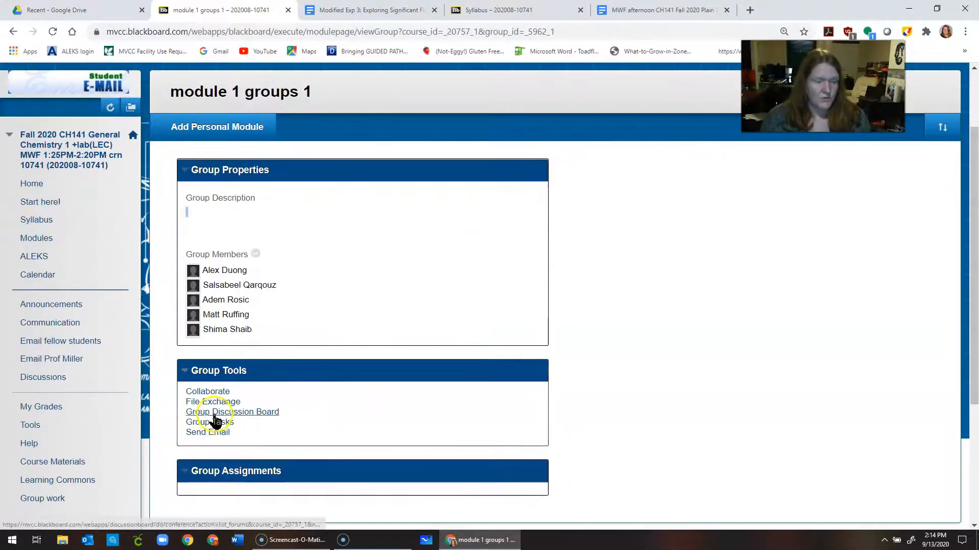
click(232, 411)
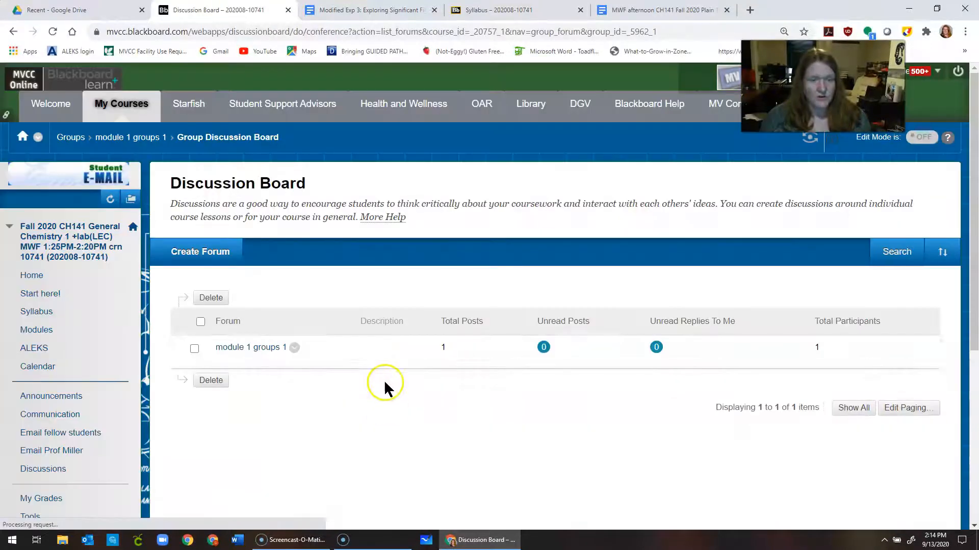
mouse_move(237, 315)
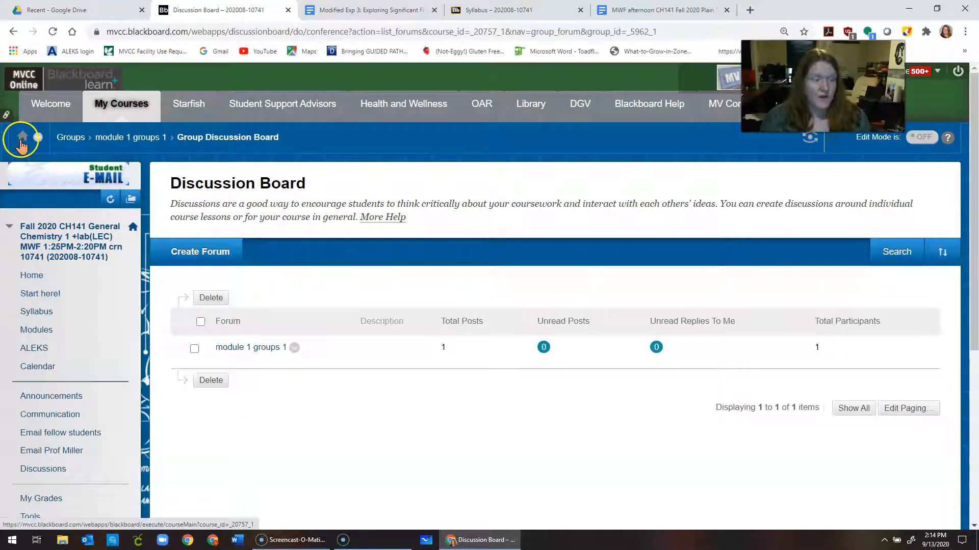
click(22, 138)
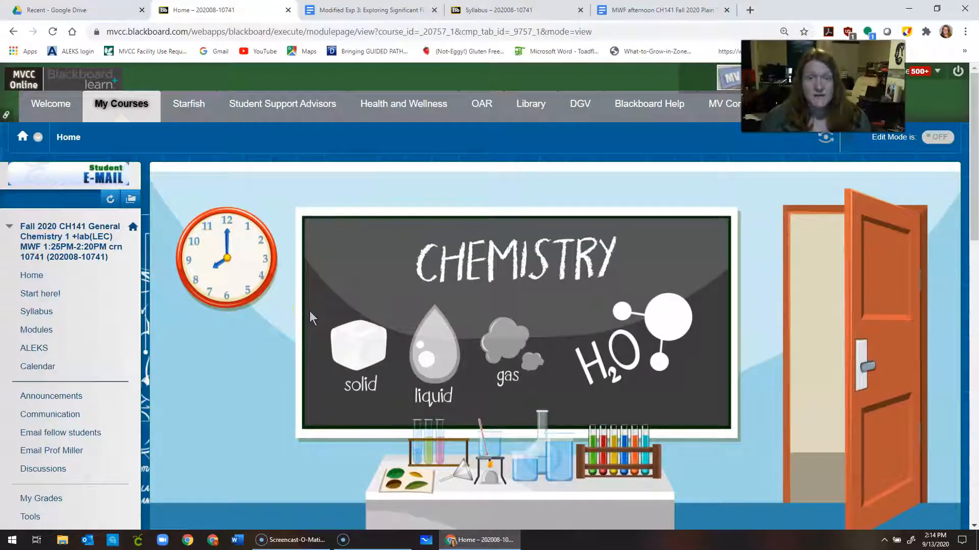
mouse_move(279, 225)
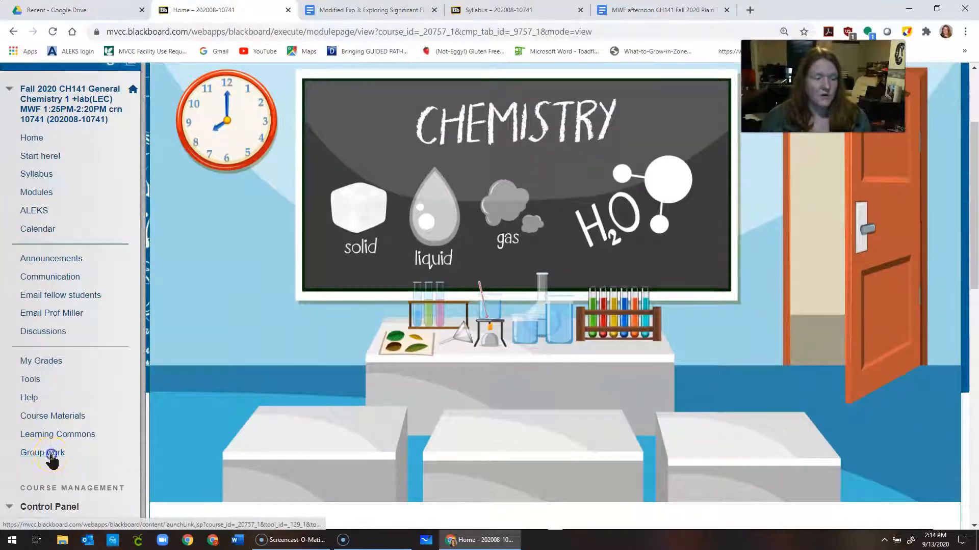
click(42, 453)
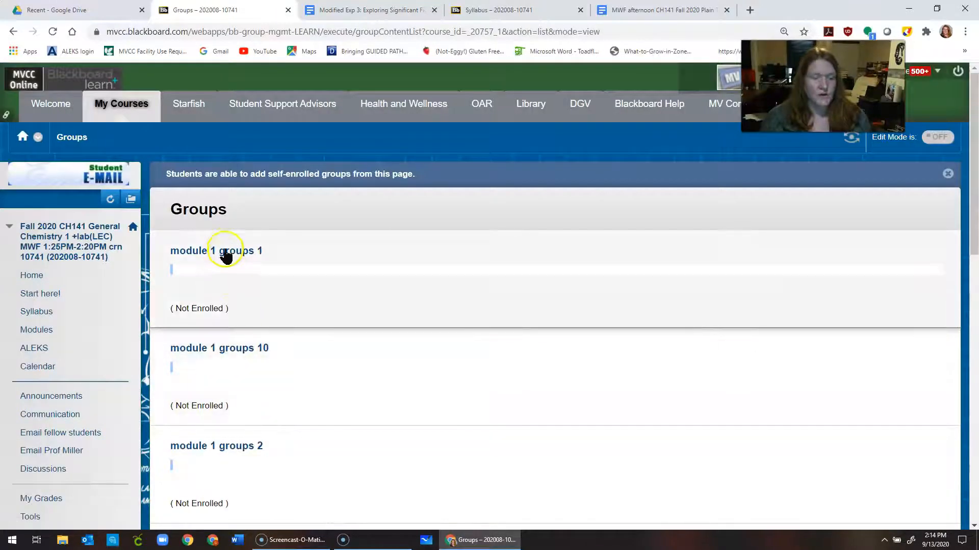
click(216, 250)
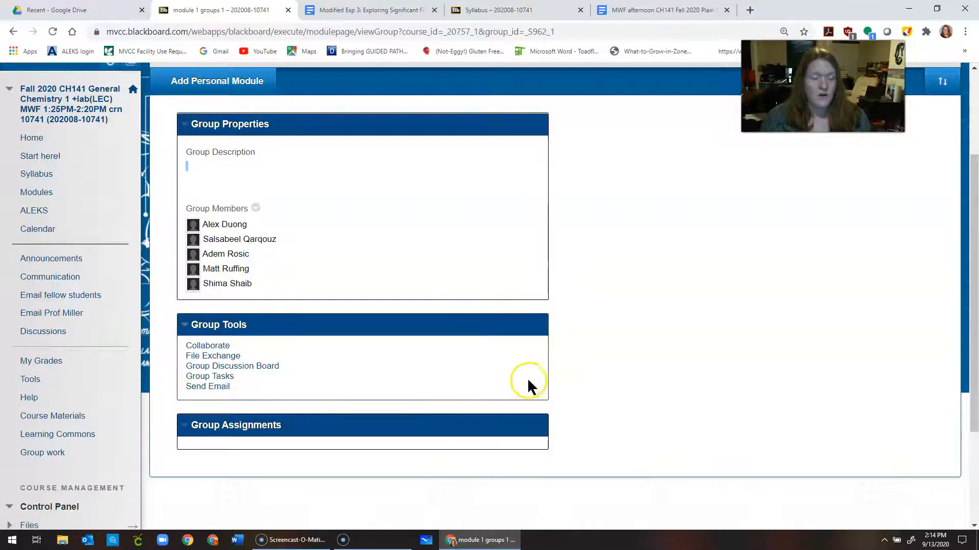
mouse_move(208, 345)
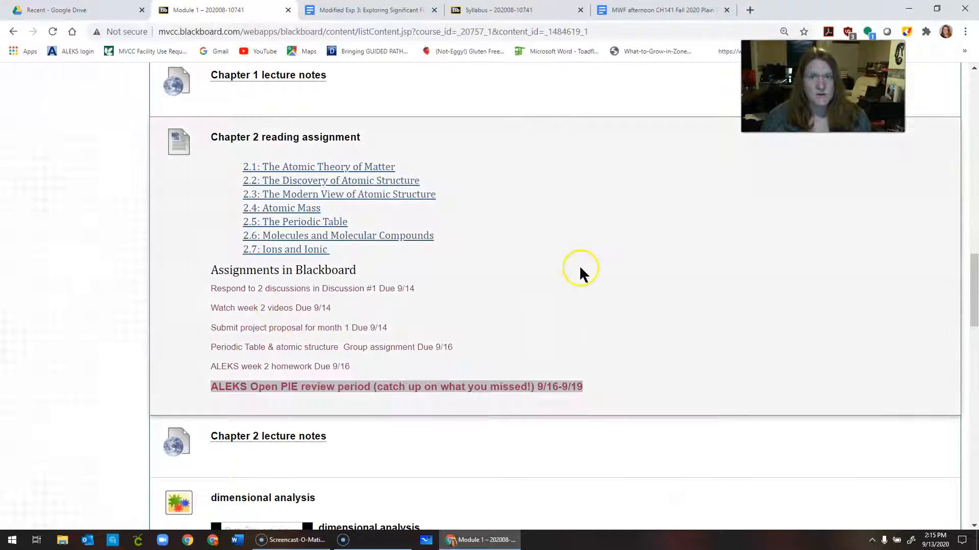
mouse_move(311, 175)
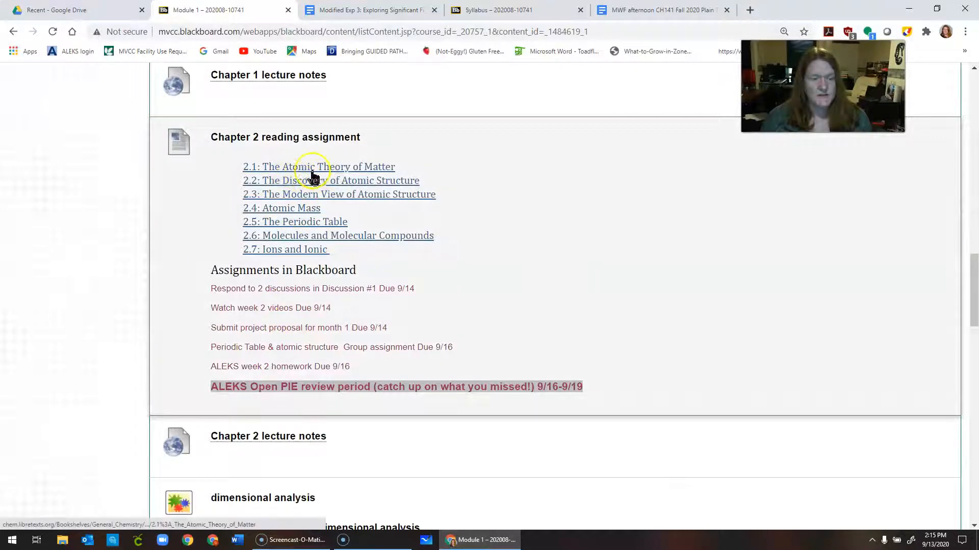
mouse_move(278, 235)
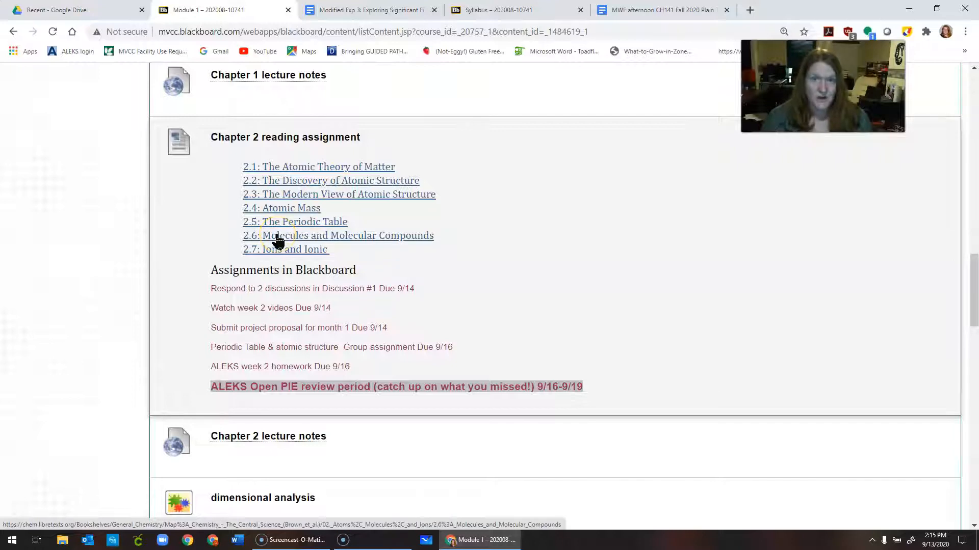
mouse_move(311, 237)
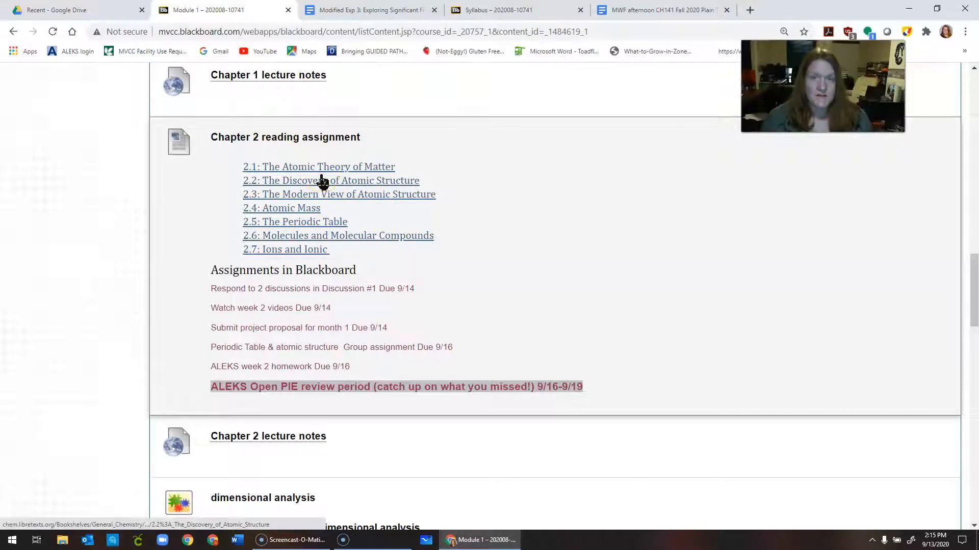
mouse_move(586, 215)
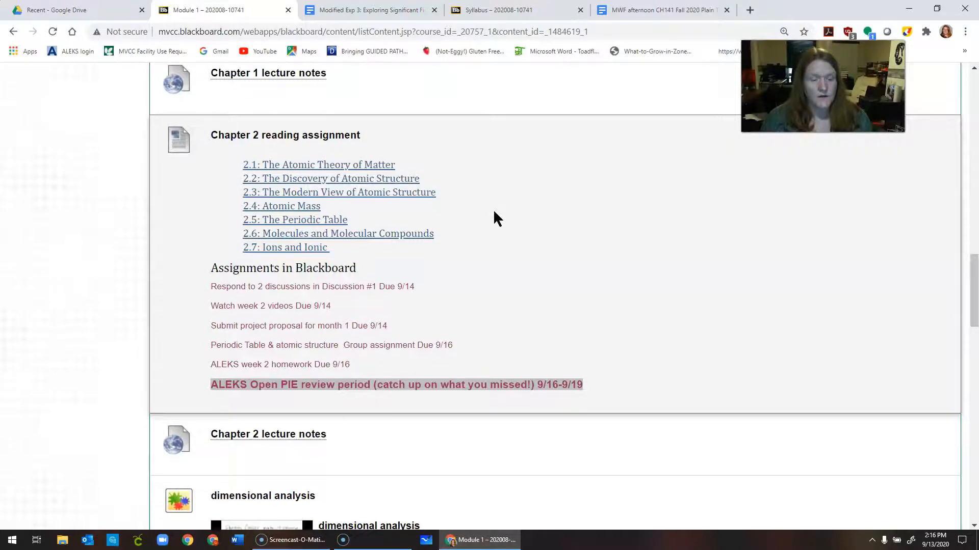
Scroll the Module 1 page down to the PhET Build an Atom simulation
scroll(down, 3)
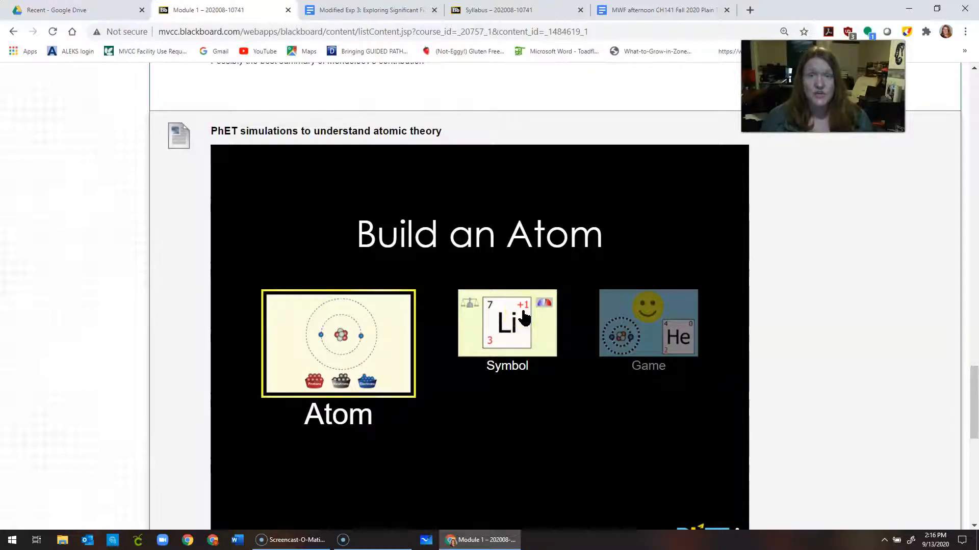
scroll(down, 3)
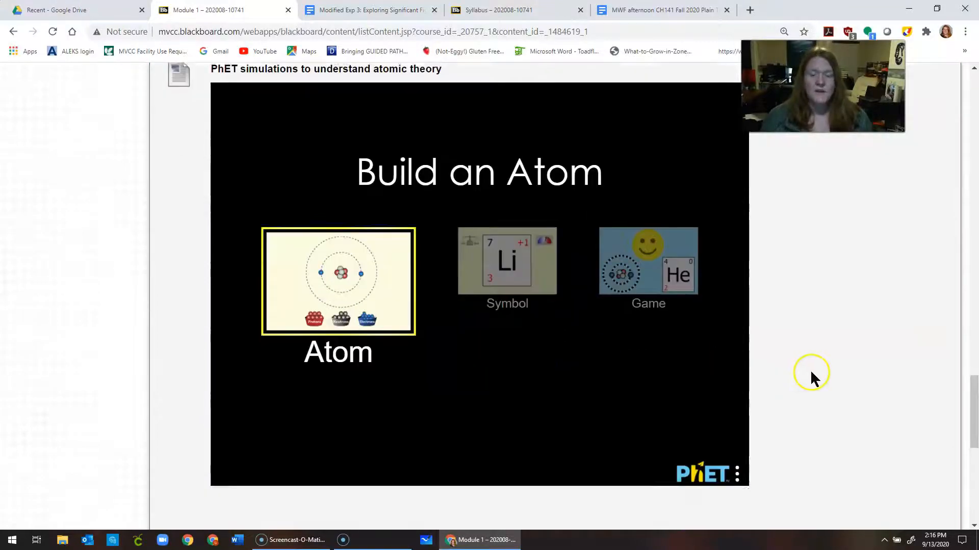
Scroll down to the PhET Rutherford Scattering simulation with its Rutherford and Plum Pudding options
scroll(down, 3)
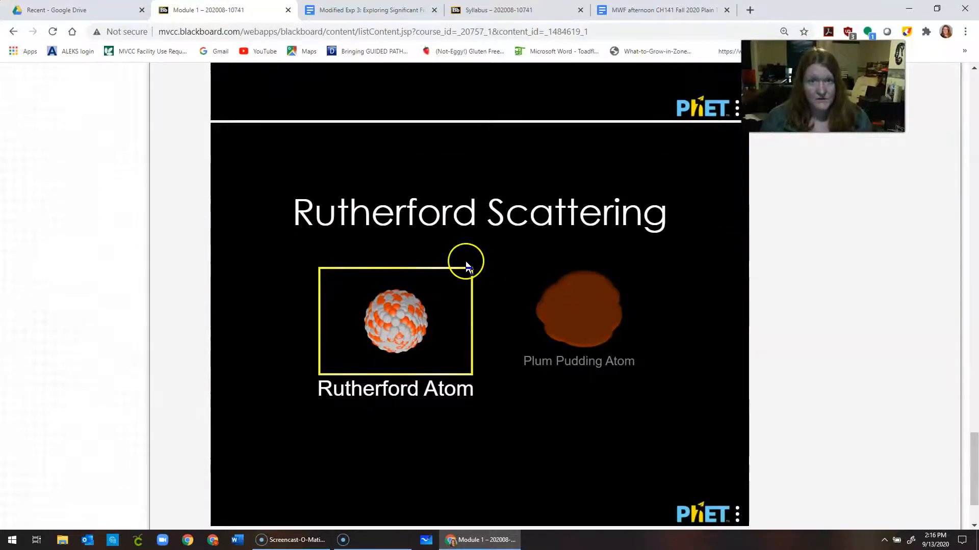
mouse_move(447, 330)
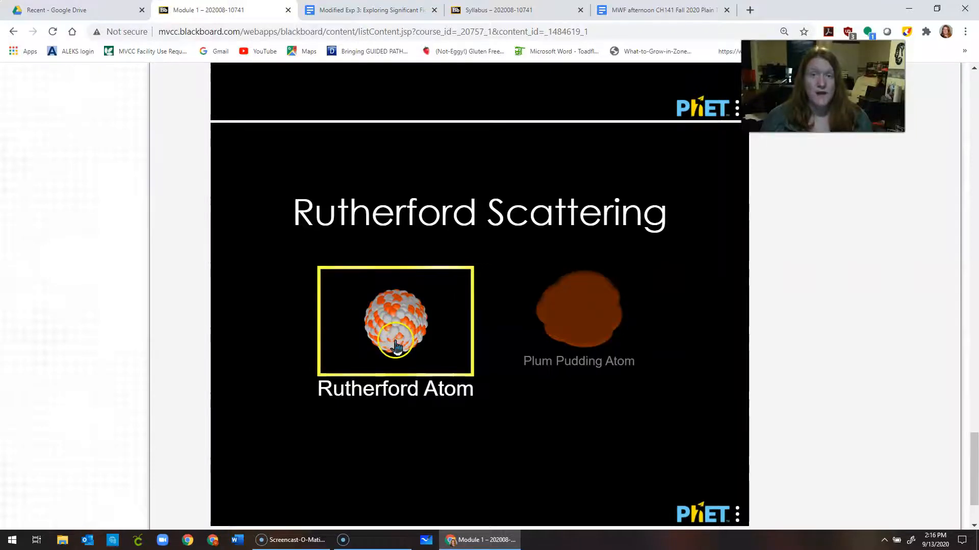
mouse_move(587, 309)
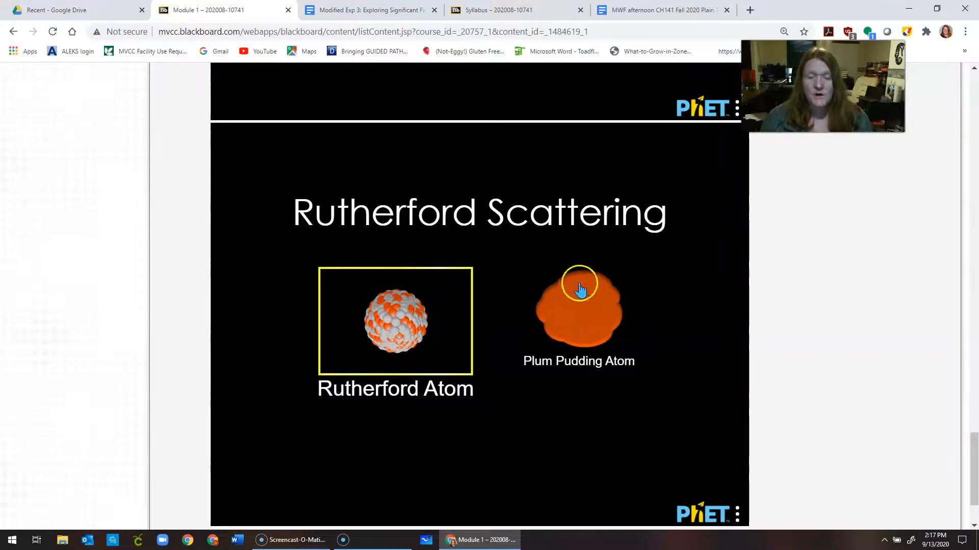
mouse_move(591, 306)
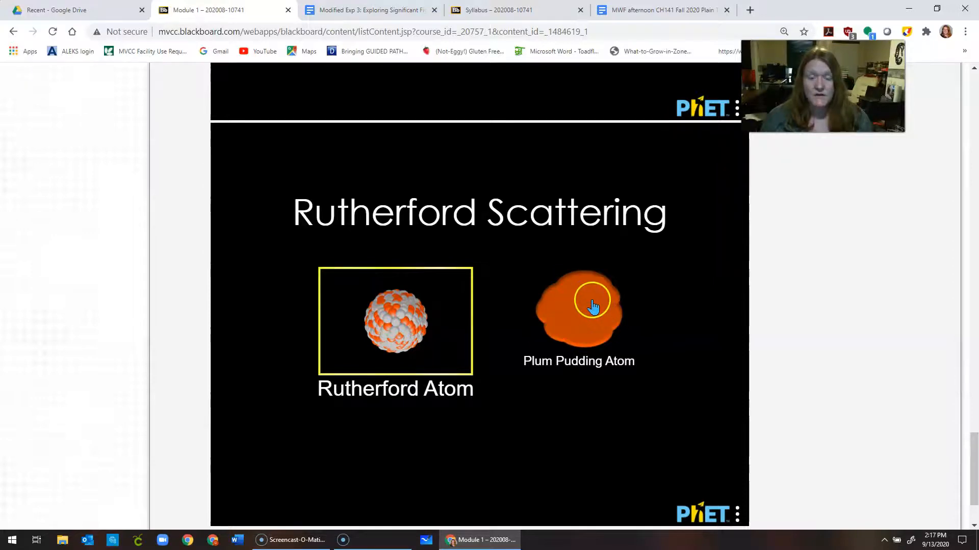
mouse_move(563, 303)
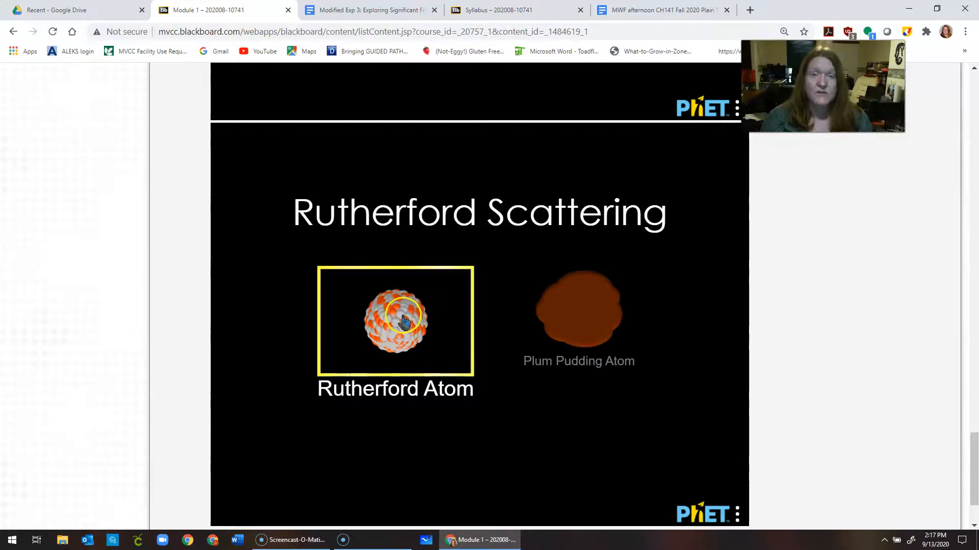
mouse_move(731, 333)
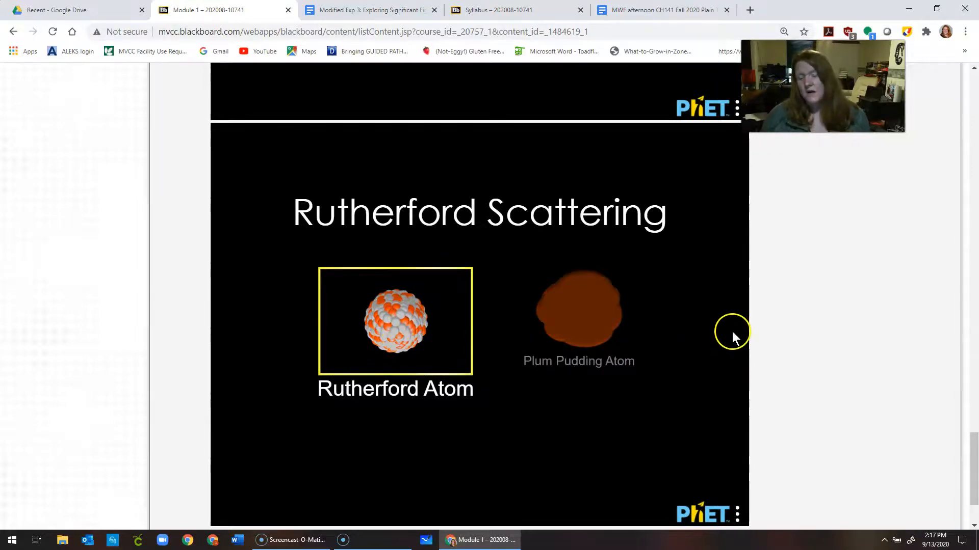
mouse_move(882, 293)
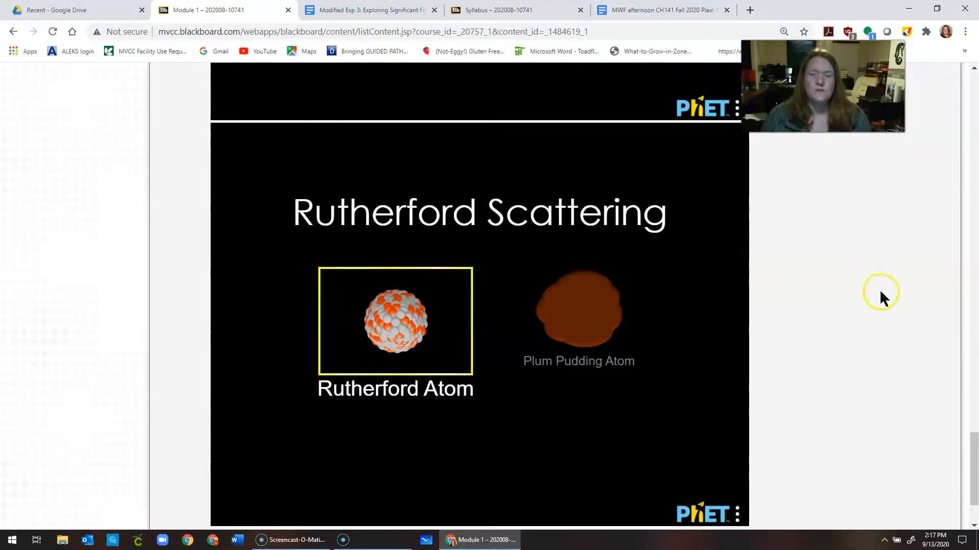
Scroll to the Chapter 2 lecture notes, dimensional analysis video and Crash Course Periodic Table video
scroll(down, 3)
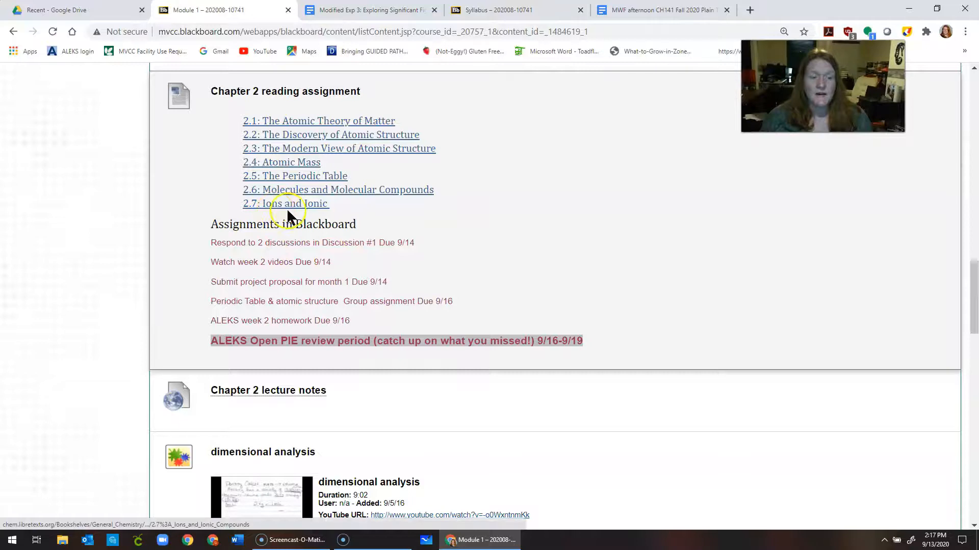
mouse_move(361, 195)
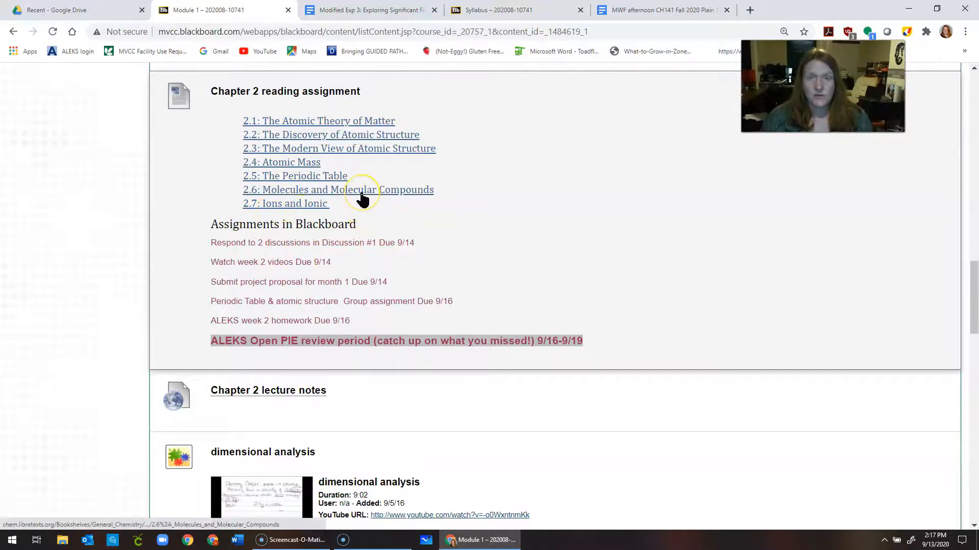
mouse_move(361, 198)
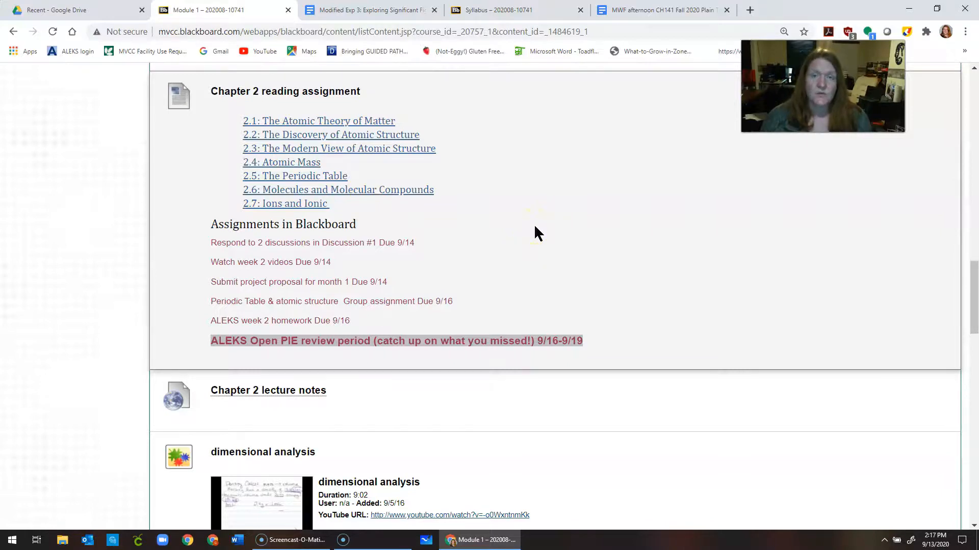
mouse_move(532, 234)
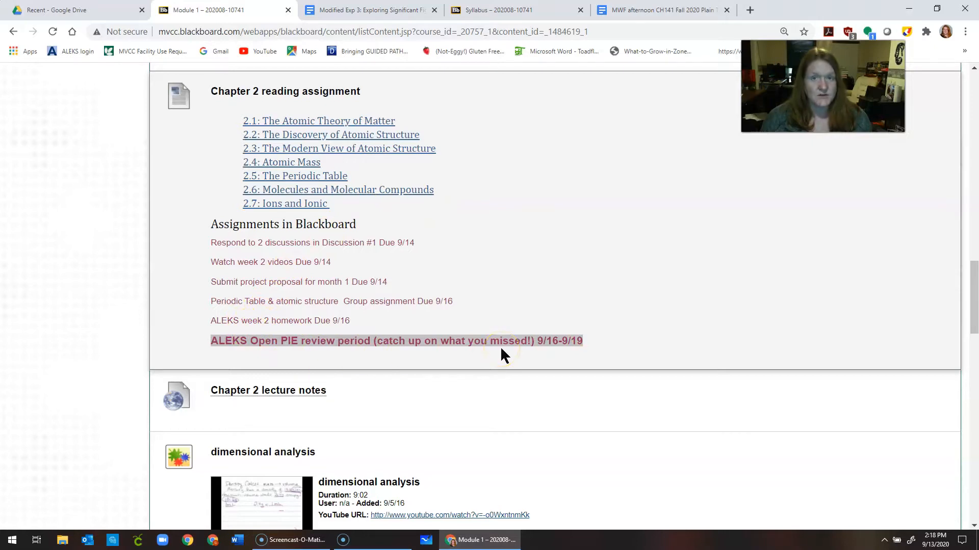
scroll(down, 3)
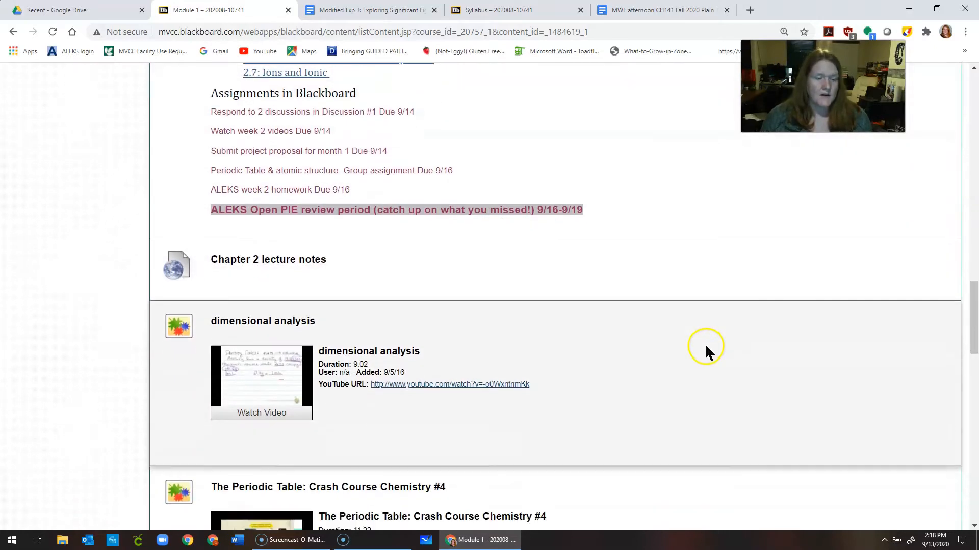
scroll(down, 3)
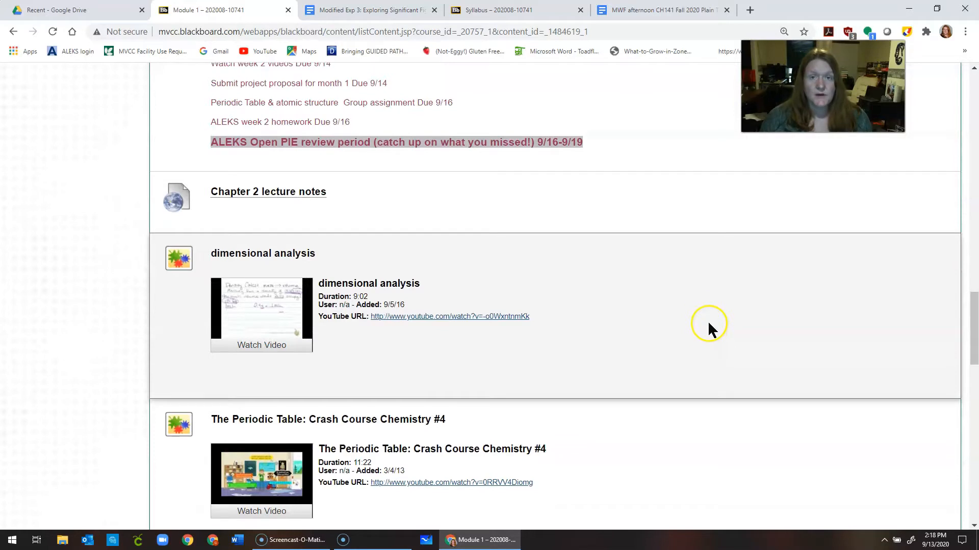